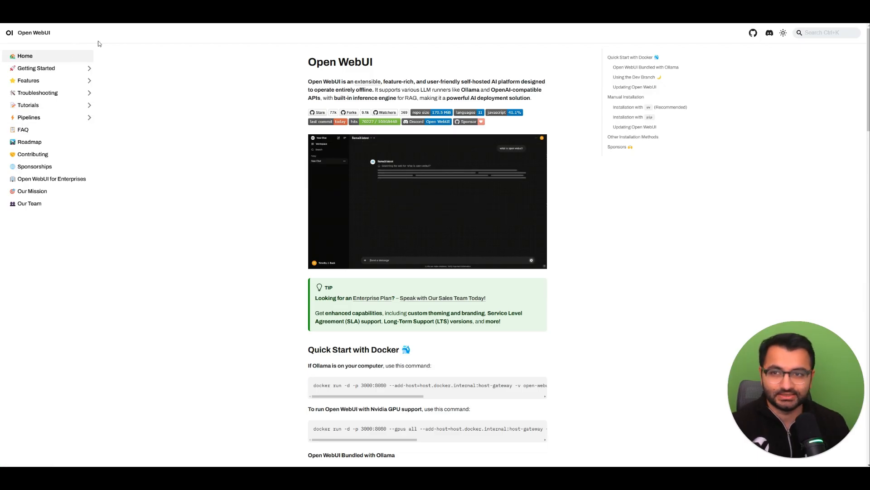
mouse_move(28, 105)
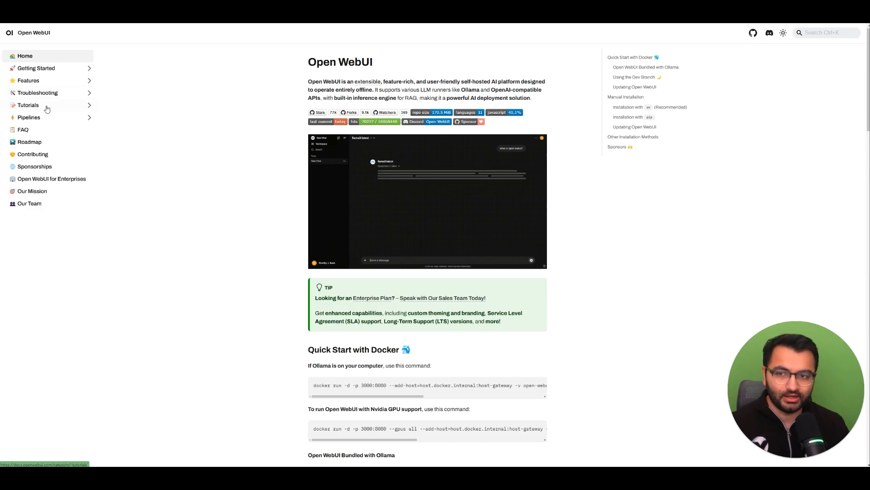
Step: Reach the Kokoro-FastAPI Using Docker tutorial under Text-to-Speech and read to its container build steps
click(28, 106)
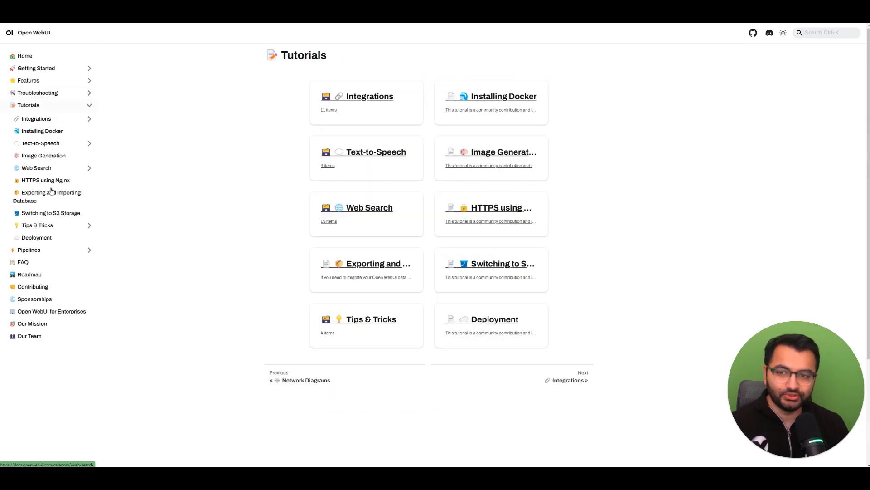
click(40, 142)
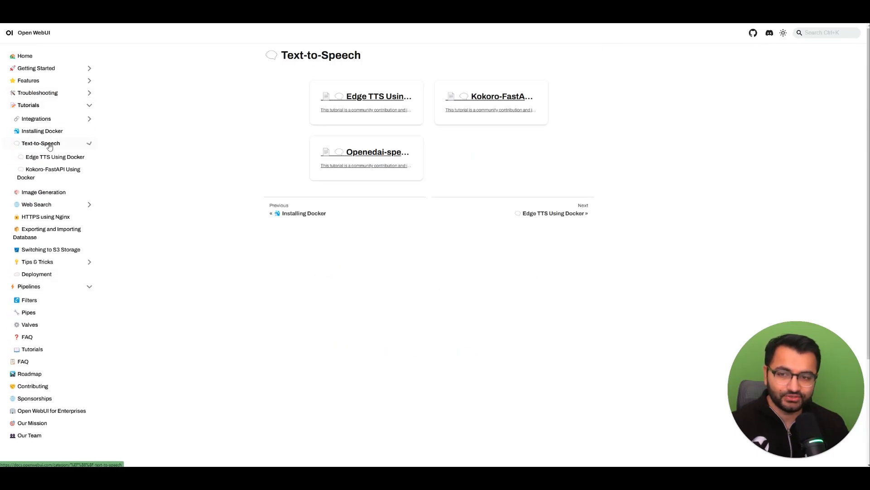
click(490, 96)
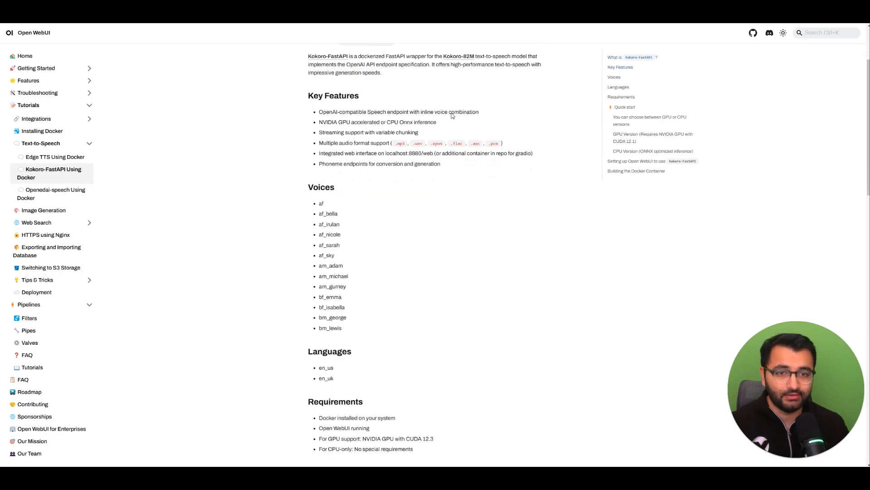
scroll(down, 3)
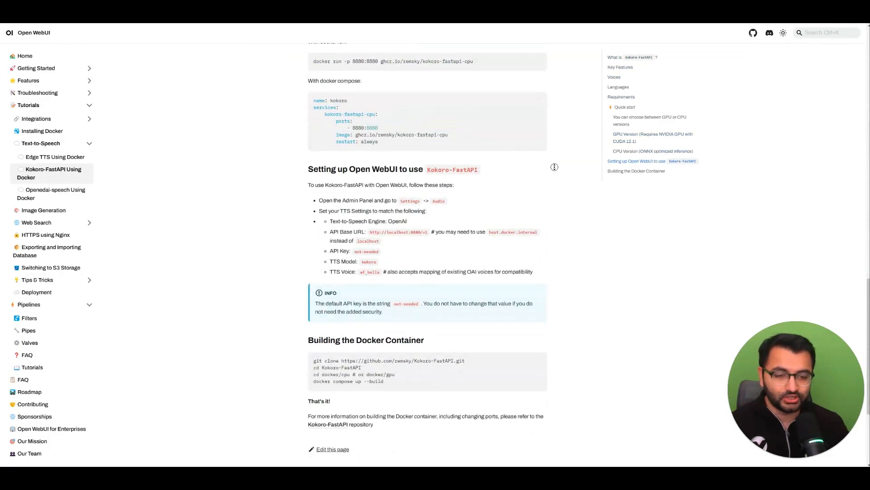
scroll(down, 3)
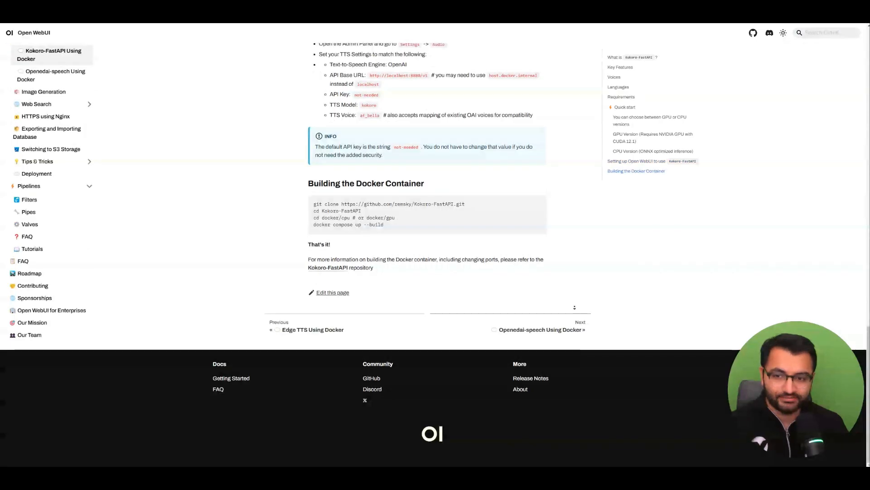
scroll(up, 3)
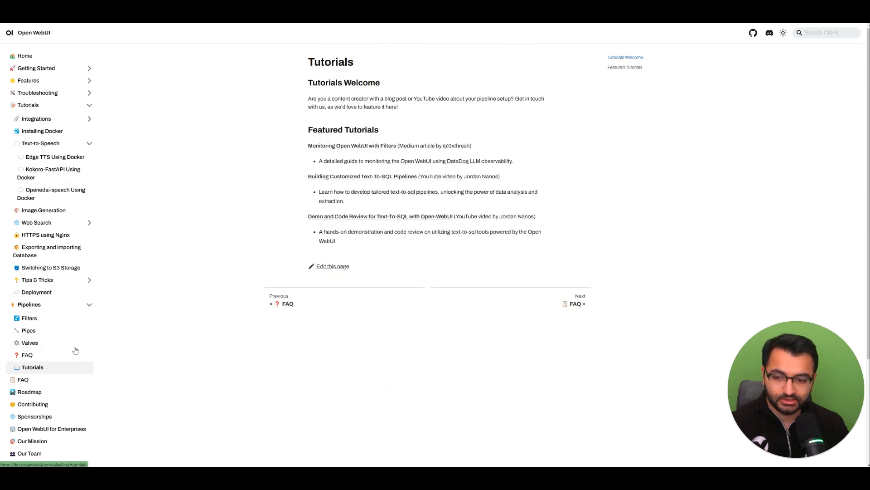
Step: Highlight the word 'pipelines' in a featured tutorial description
double_click(426, 191)
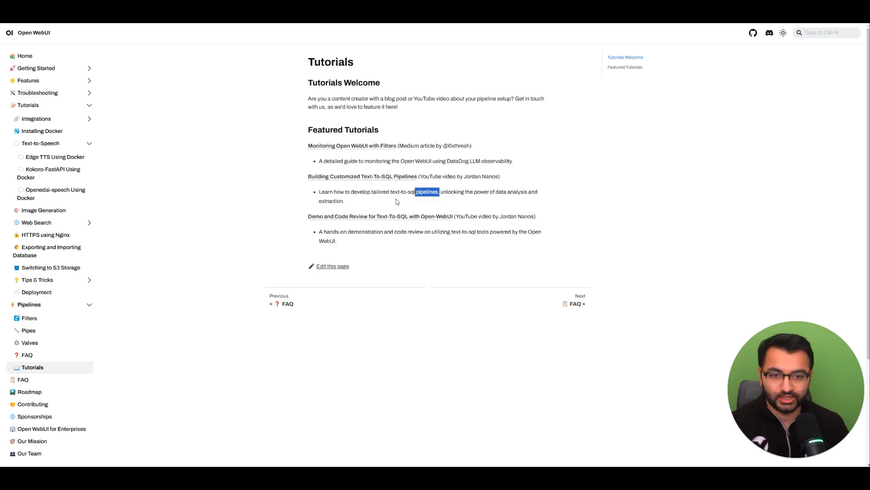
mouse_move(144, 48)
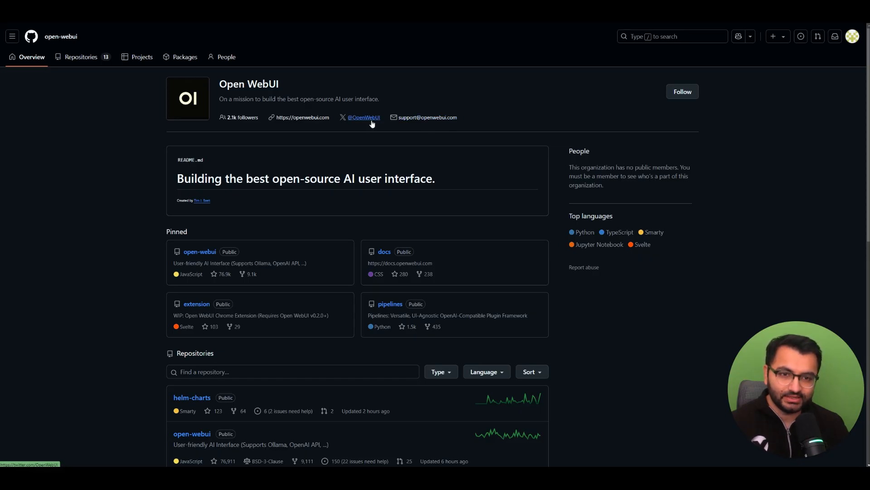
click(364, 117)
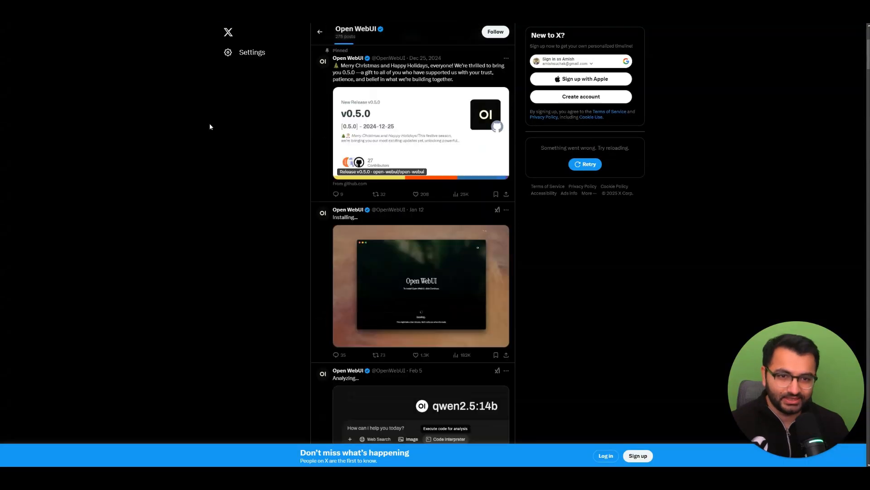
scroll(down, 3)
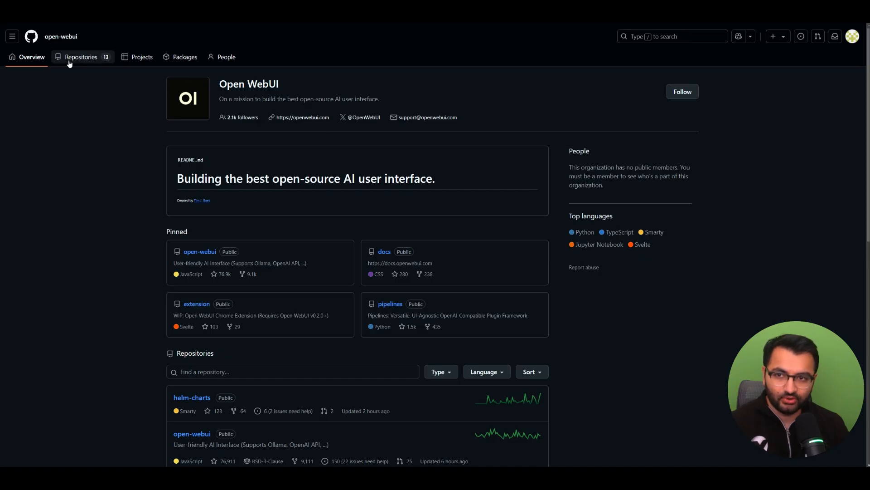
Step: Go into the open-webui repository and browse its list of open issues
click(80, 57)
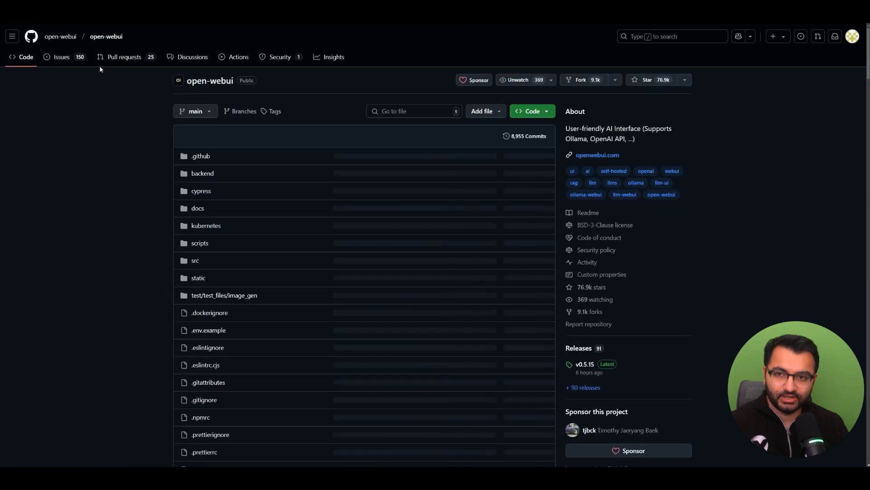
click(60, 57)
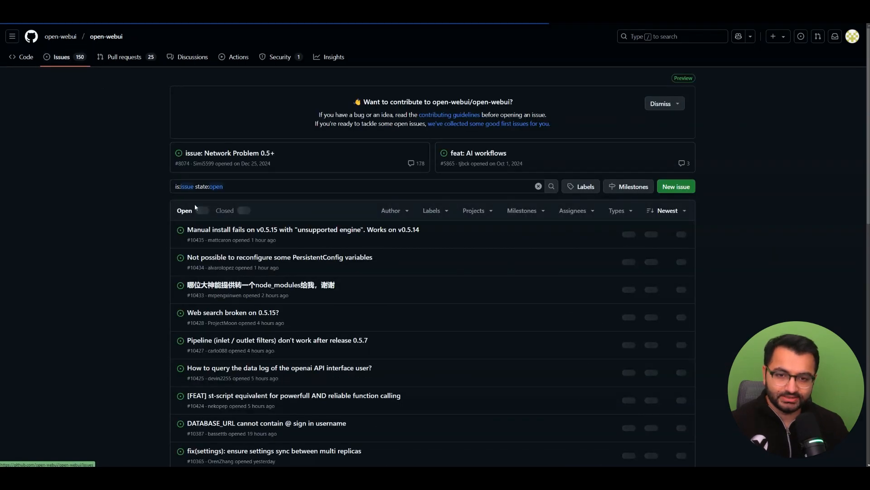
scroll(down, 3)
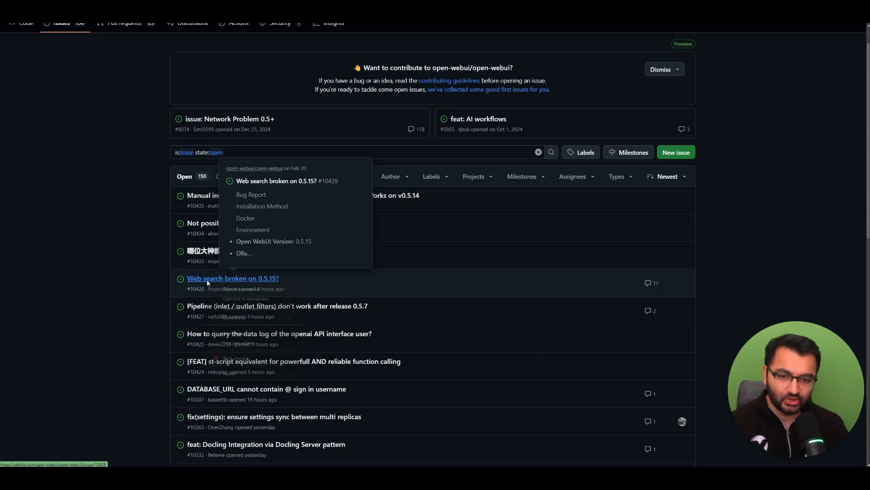
Step: Read issue 'Web search broken on 0.5.15?', highlighting the reported version, through its comments
click(233, 279)
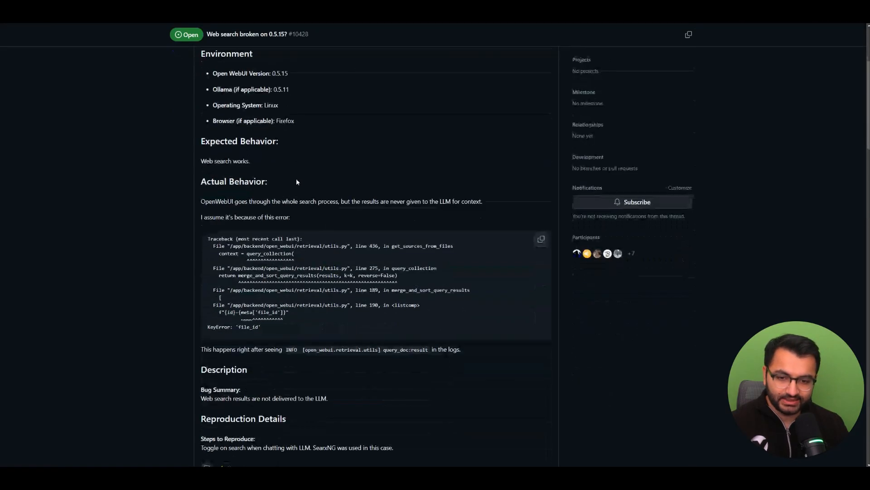
scroll(up, 3)
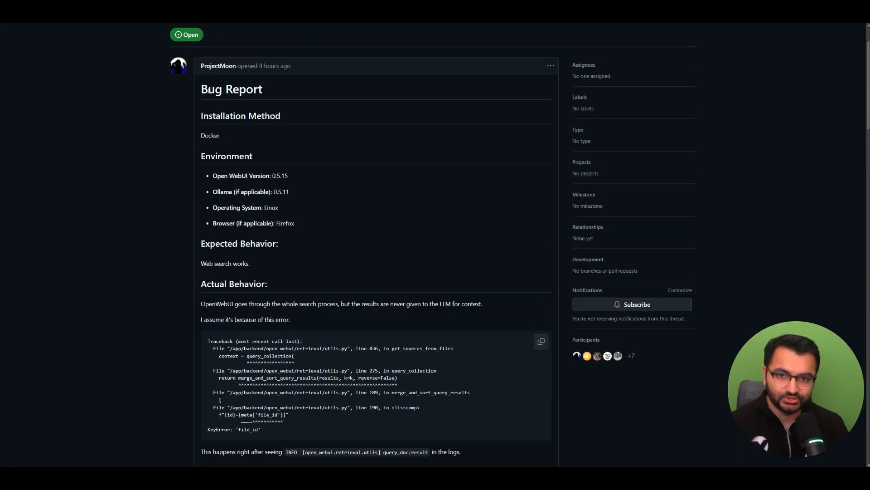
double_click(220, 115)
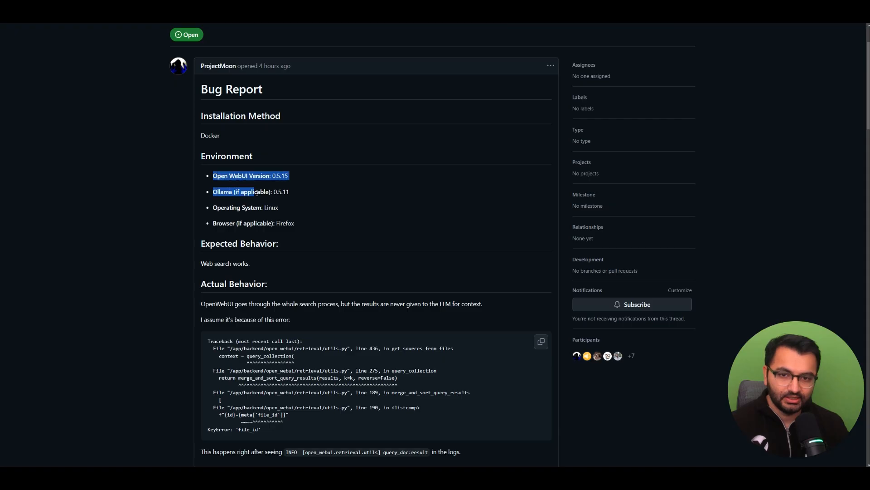
scroll(down, 3)
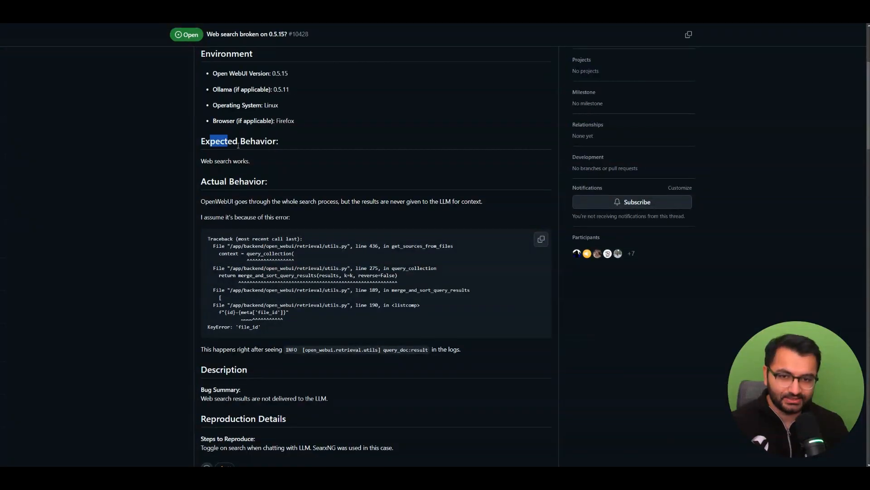
scroll(down, 3)
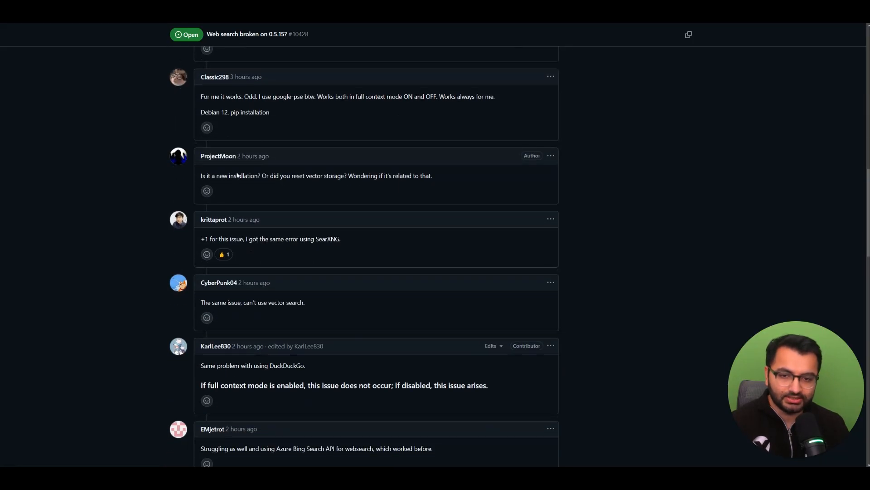
scroll(down, 3)
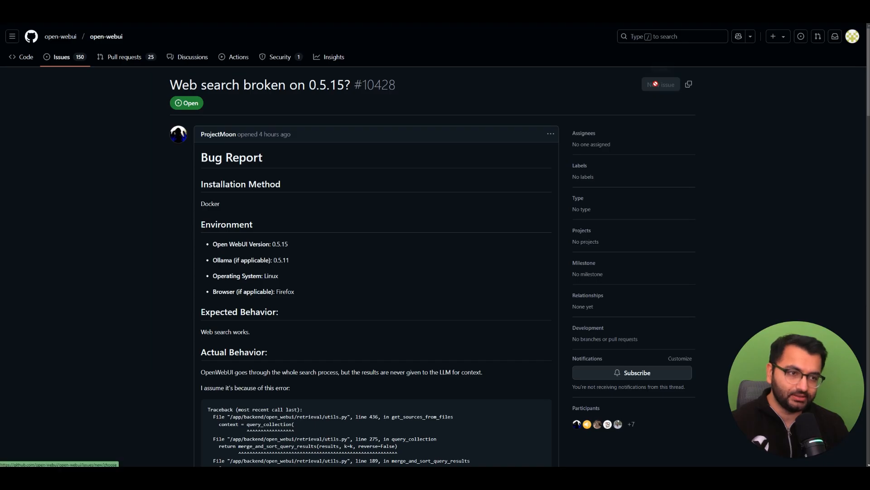
Step: Start a new open-webui issue using the Bug report template
click(661, 84)
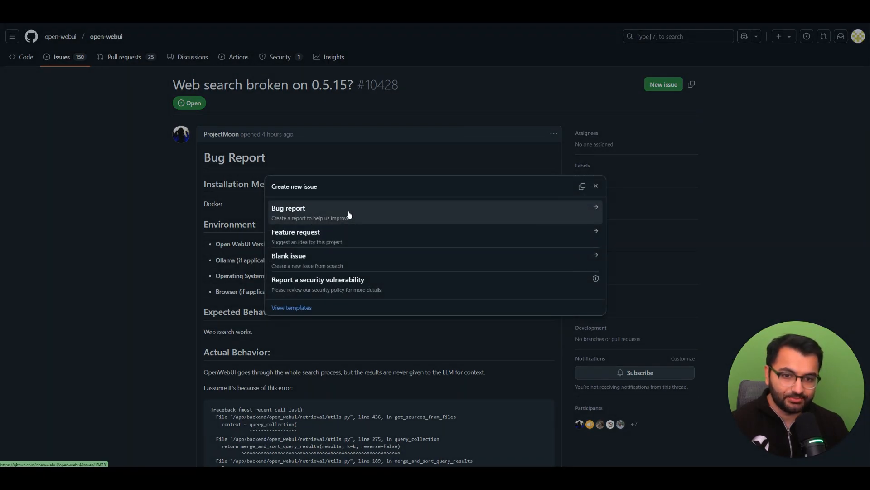
click(288, 208)
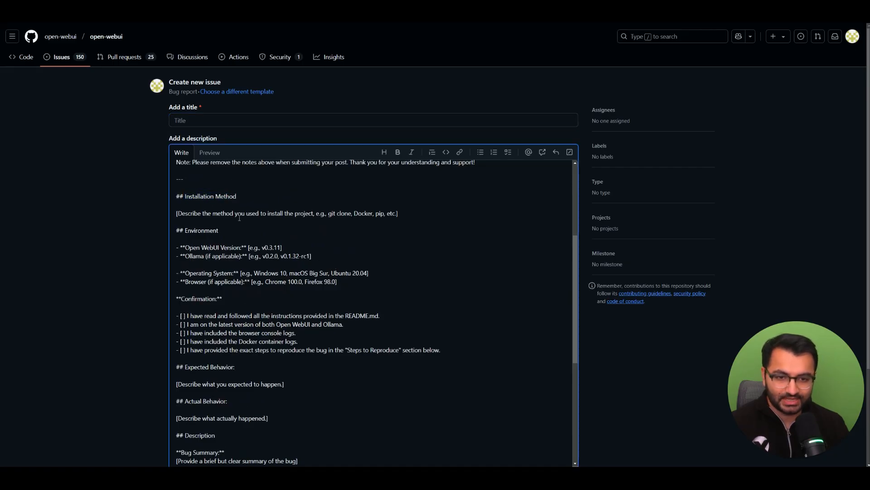
double_click(360, 213)
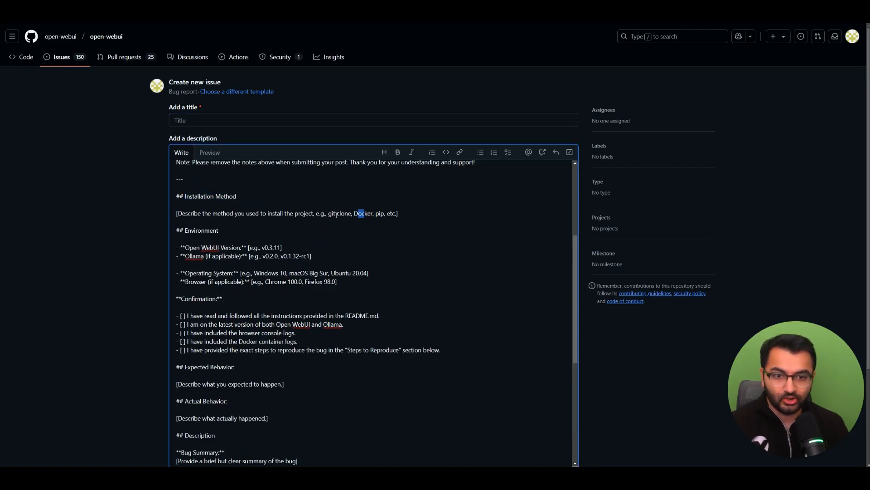
scroll(down, 3)
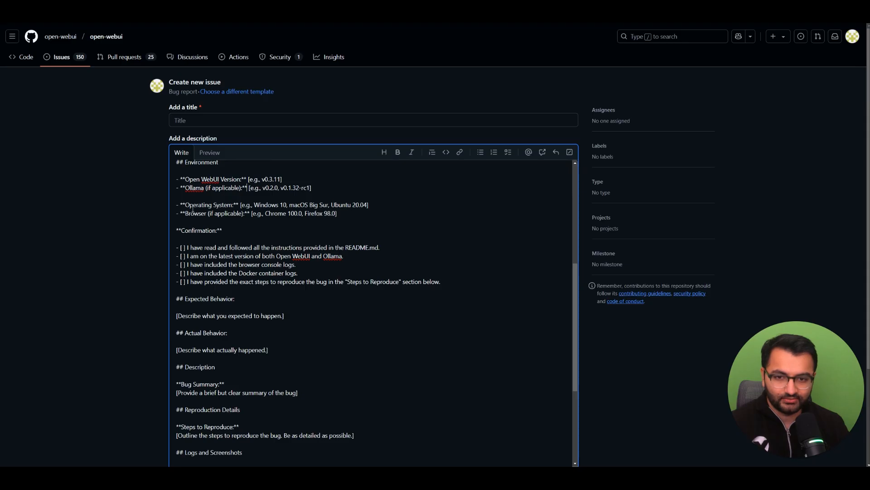
double_click(197, 213)
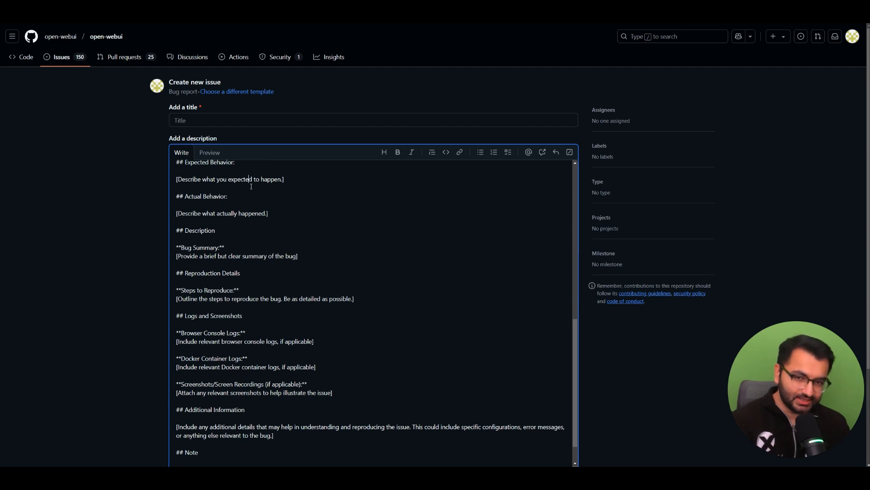
double_click(243, 179)
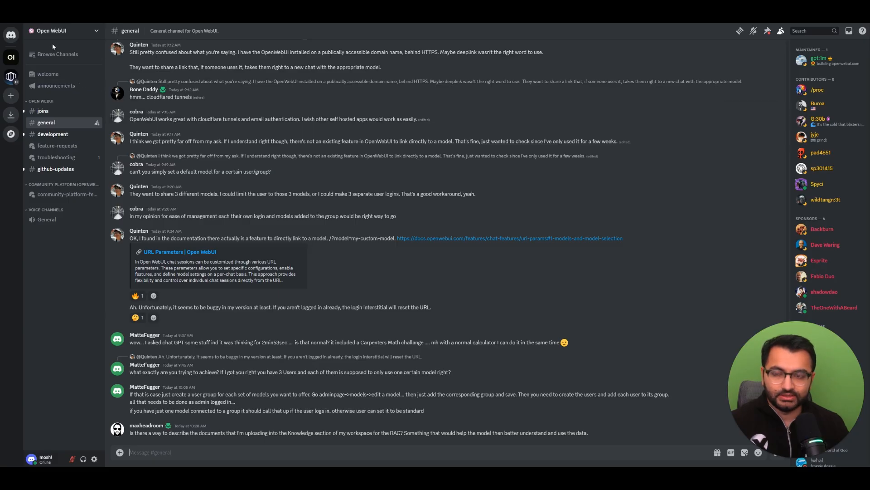
mouse_move(358, 249)
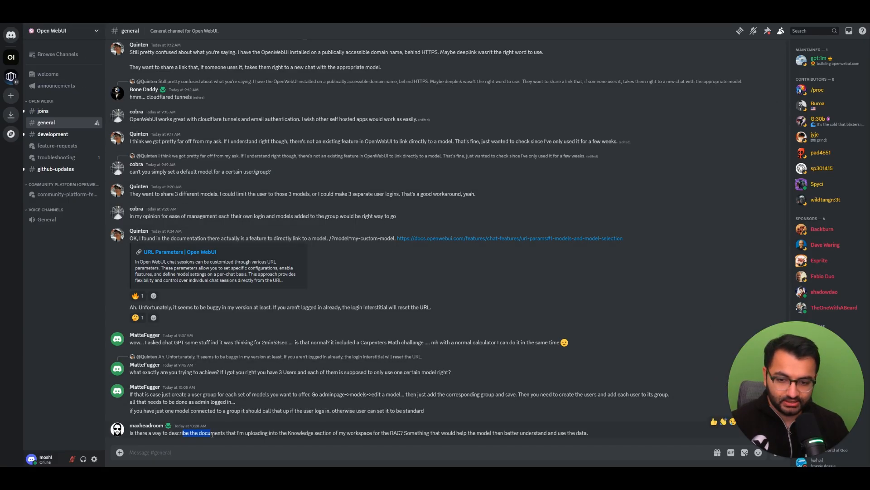
Step: Skim the #general channel messages, then move to the #development channel
scroll(down, 3)
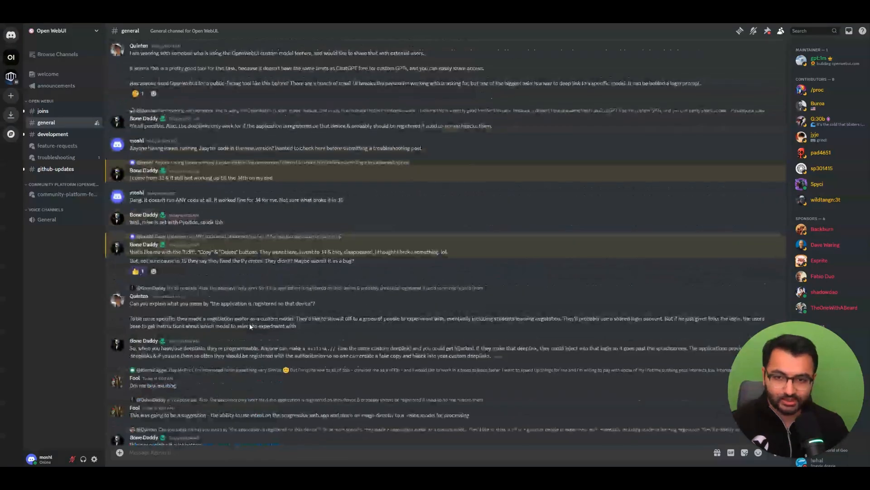
scroll(down, 3)
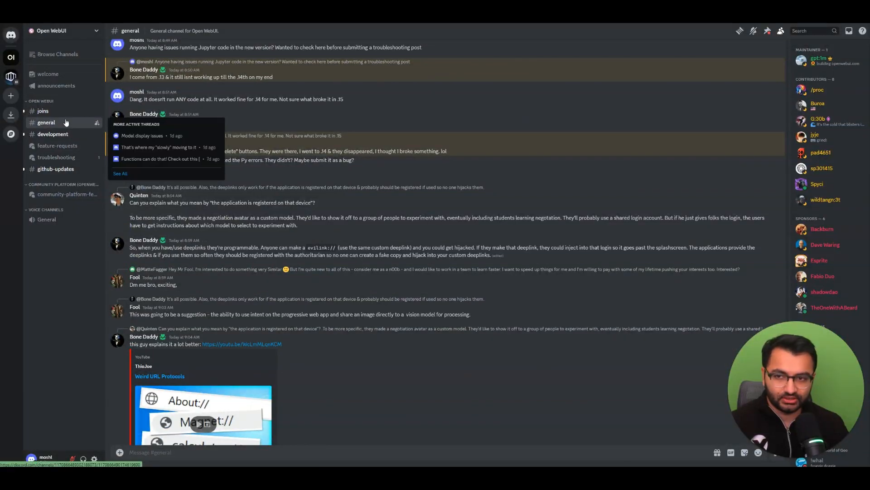
click(52, 134)
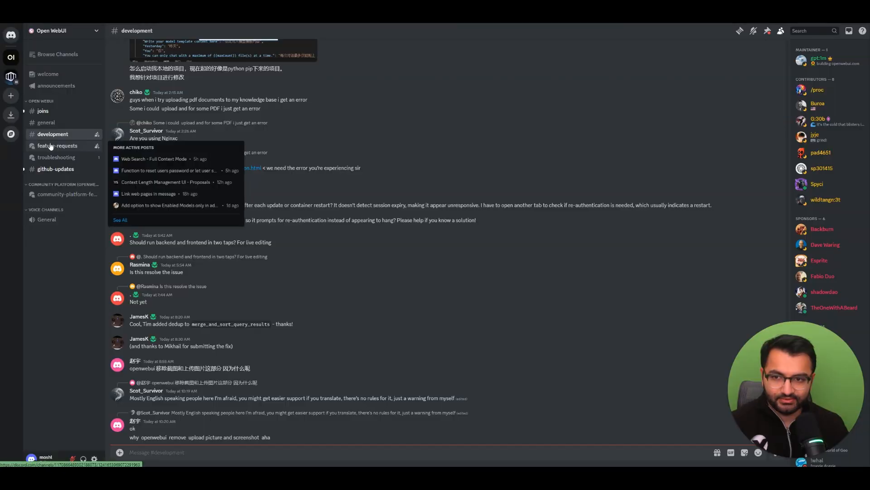
Step: Browse the #feature-requests forum posts in the Open WebUI Discord server
click(58, 145)
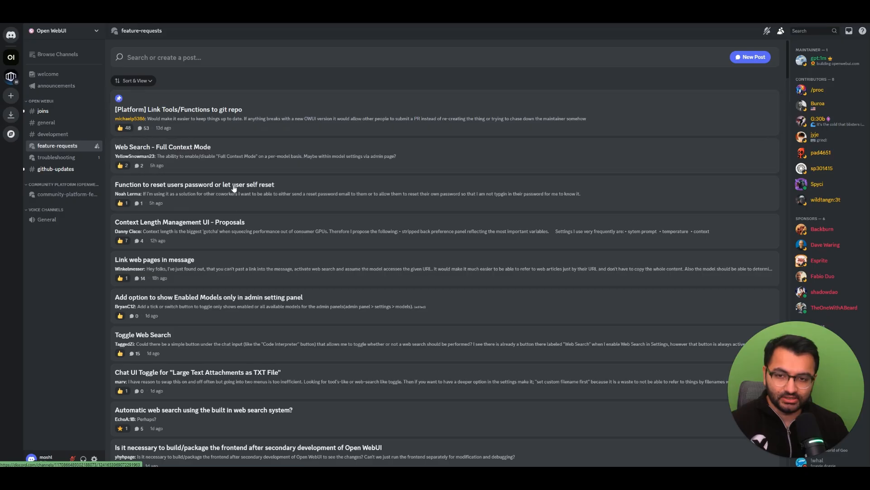
click(46, 122)
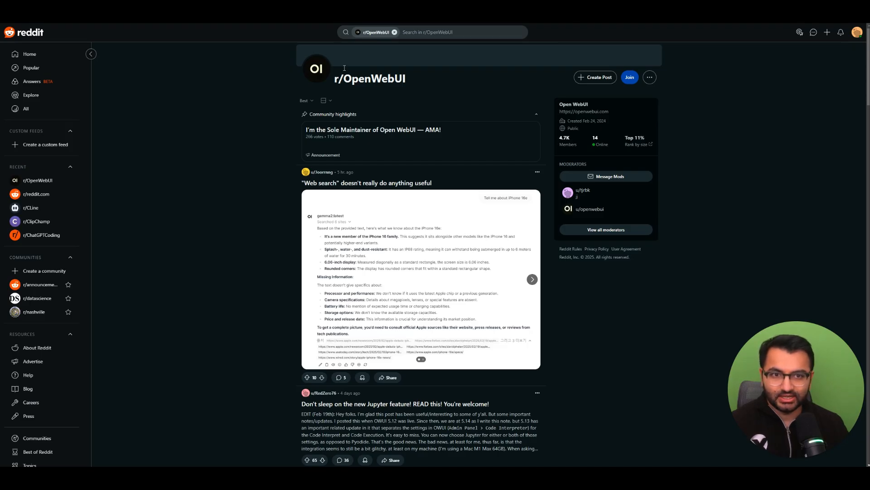
mouse_move(147, 27)
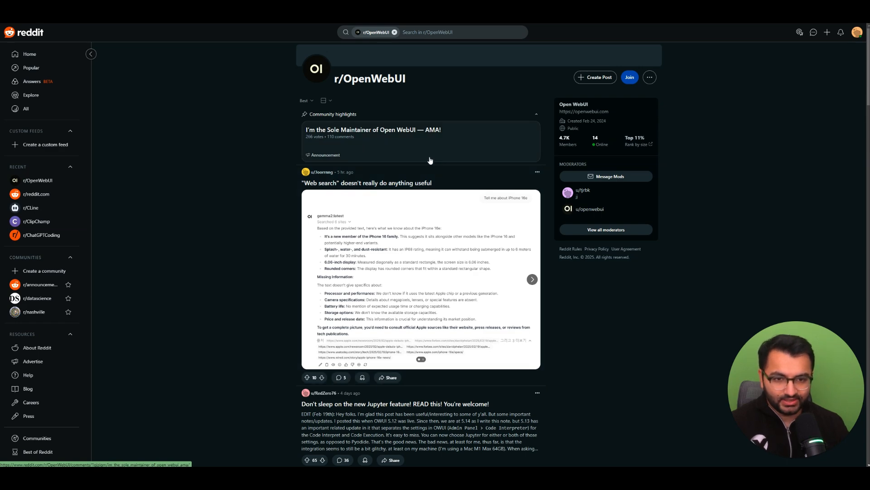
Step: Read the r/OpenWebUI post 'v0.5.14 - update greatly improves web search' and its comments
scroll(down, 3)
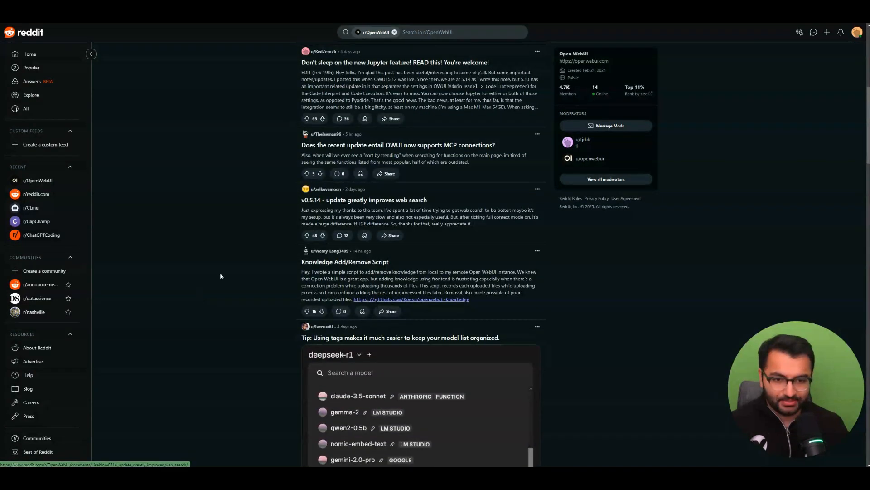
scroll(down, 3)
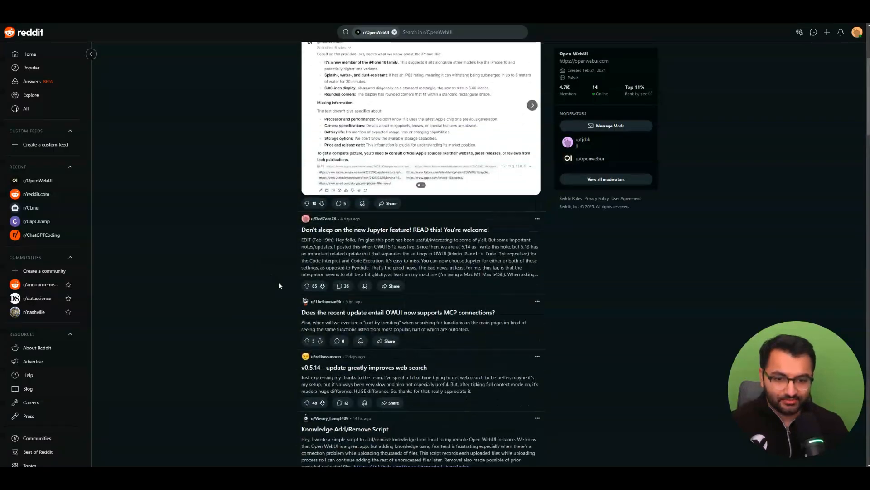
scroll(down, 3)
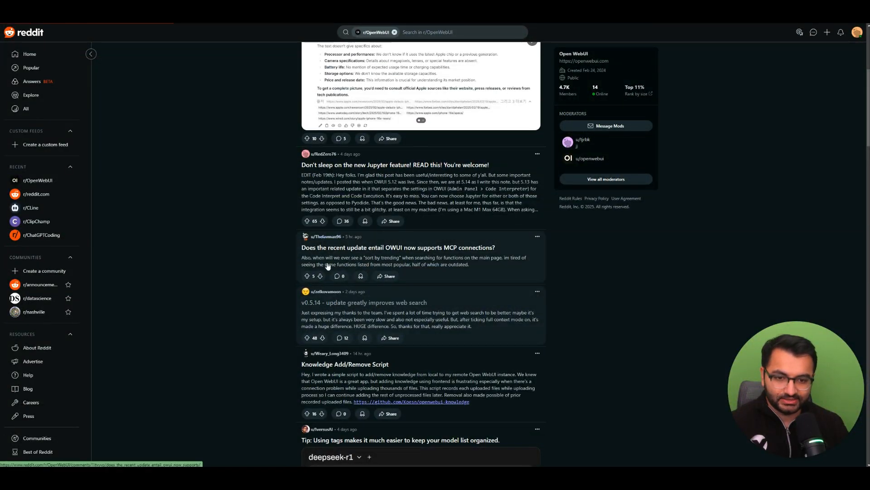
click(364, 301)
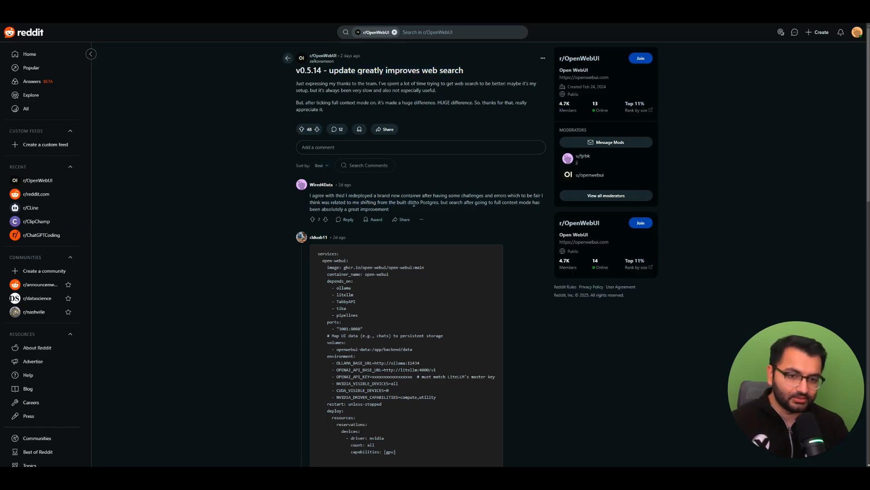
scroll(down, 3)
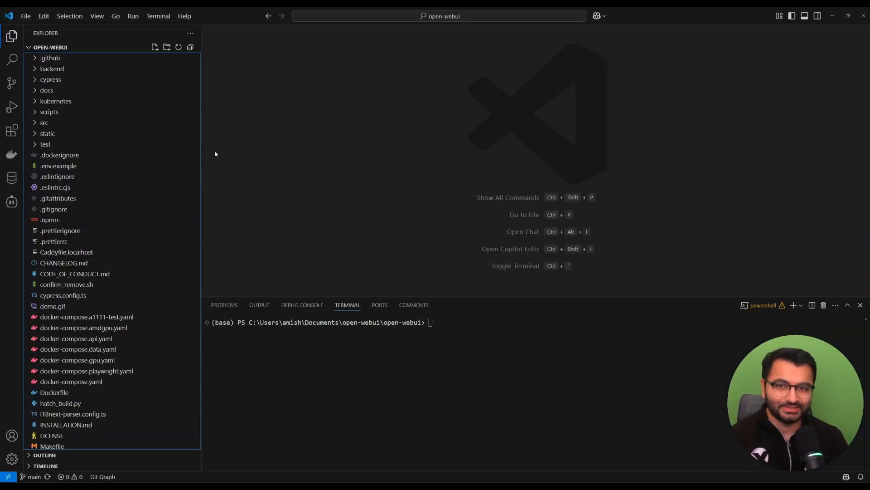
mouse_move(127, 110)
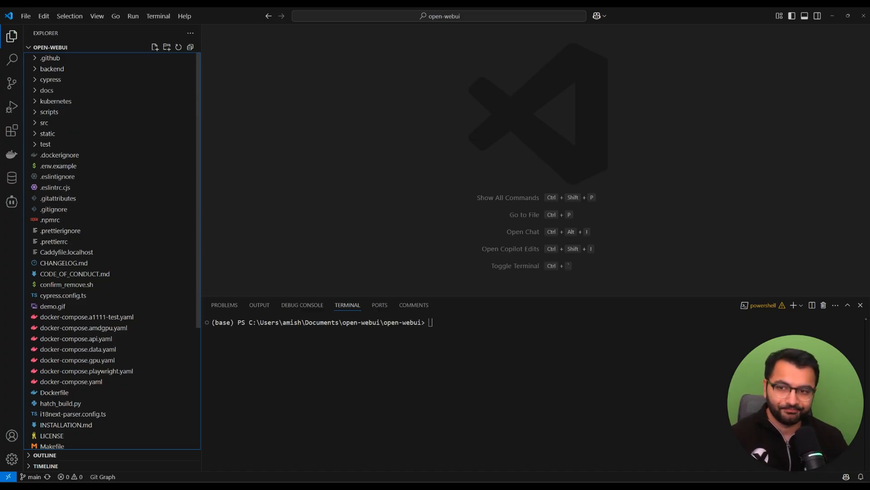
mouse_move(12, 201)
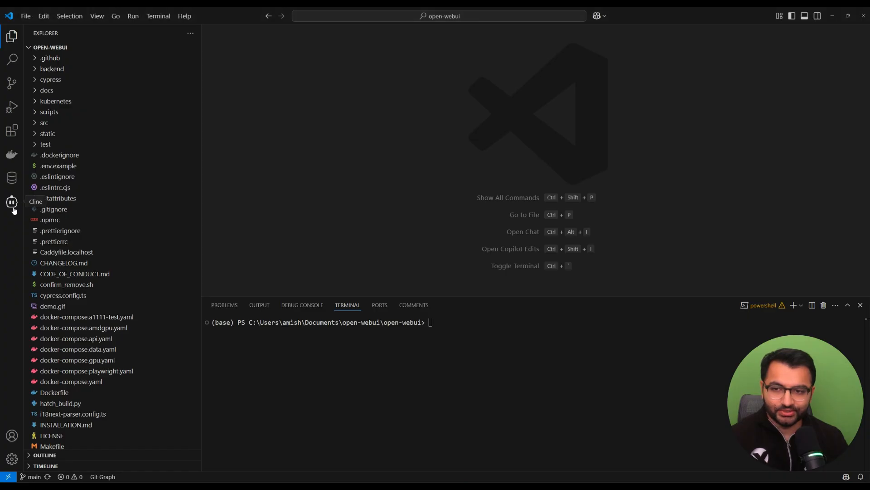
Step: Ask Cline 'what is the default RAG template' for the open-webui project
click(12, 202)
text(can you tell me what the default RAG template is?)
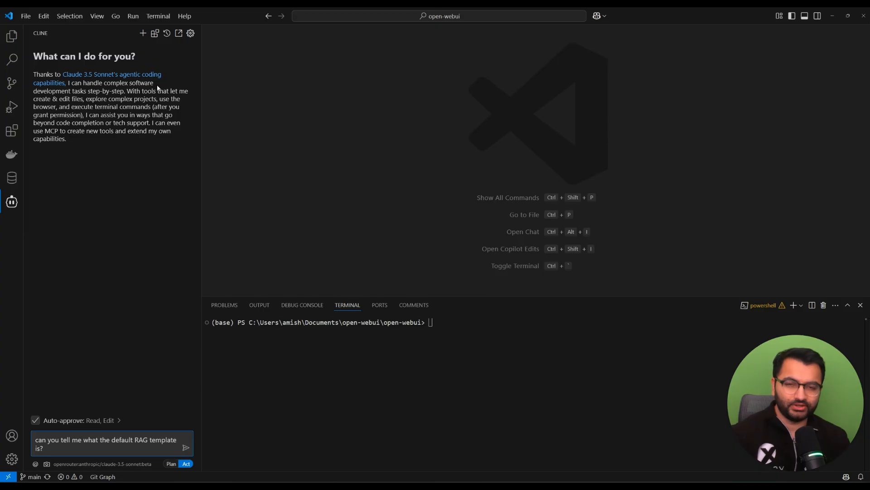
mouse_move(111, 331)
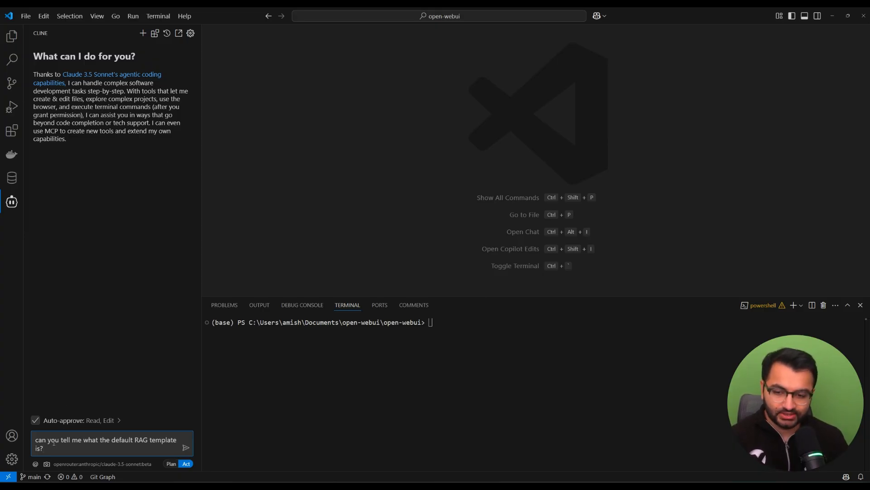
click(184, 447)
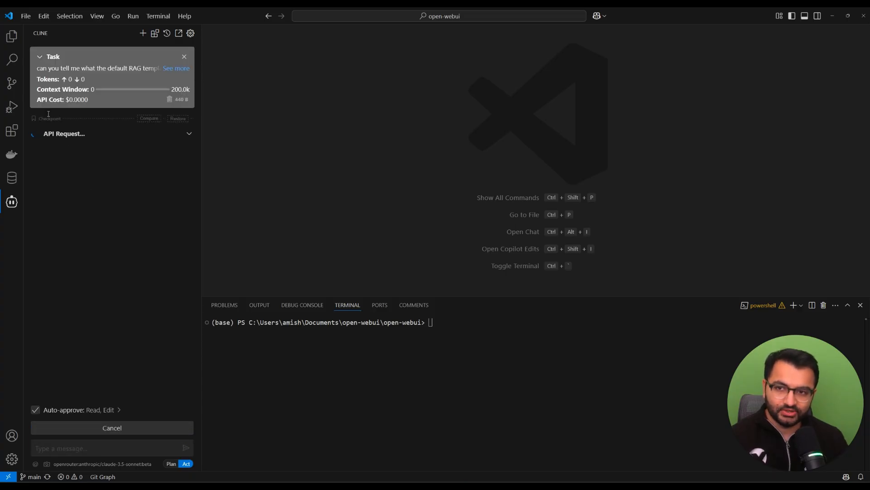
mouse_move(12, 36)
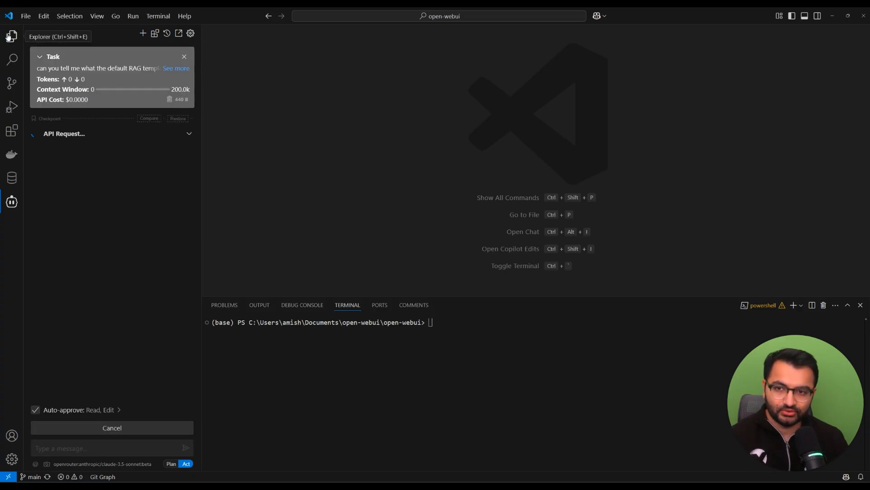
Step: Read Cline's completed answer showing the default RAG template from backend/open_webui/config.py
click(12, 36)
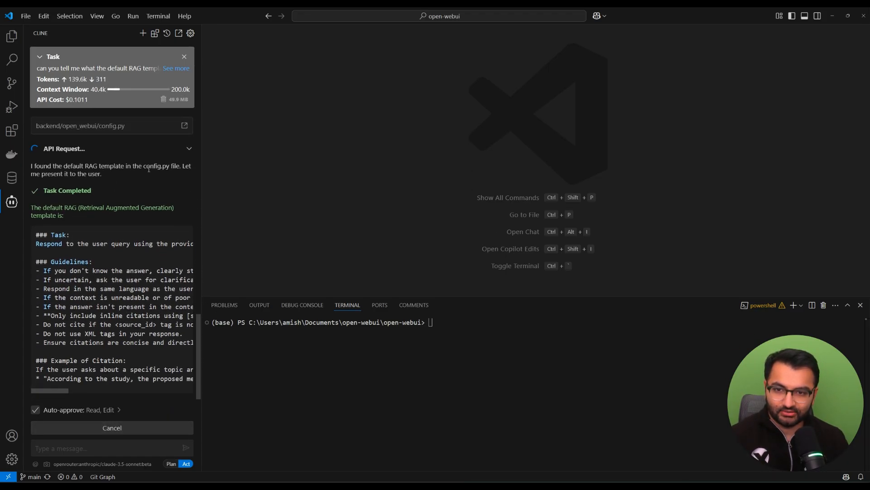
scroll(down, 3)
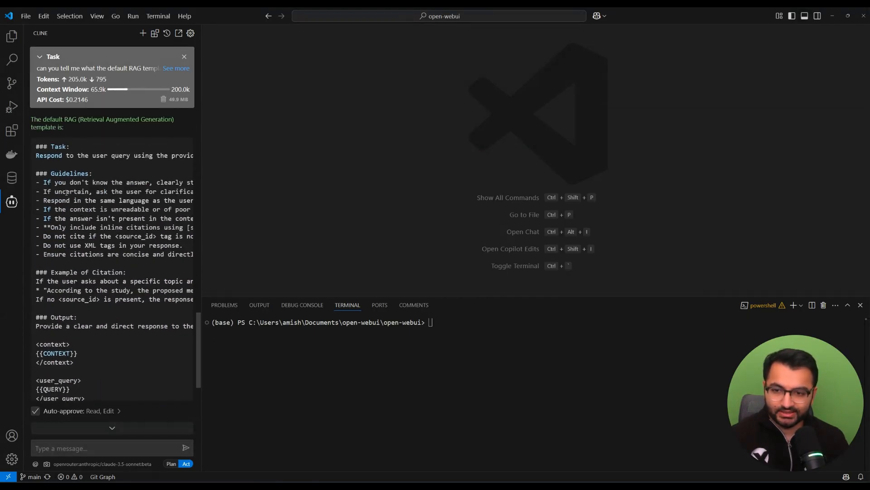
Step: Scroll to the end of Cline's answer with the context/query placeholders and purpose note
scroll(down, 3)
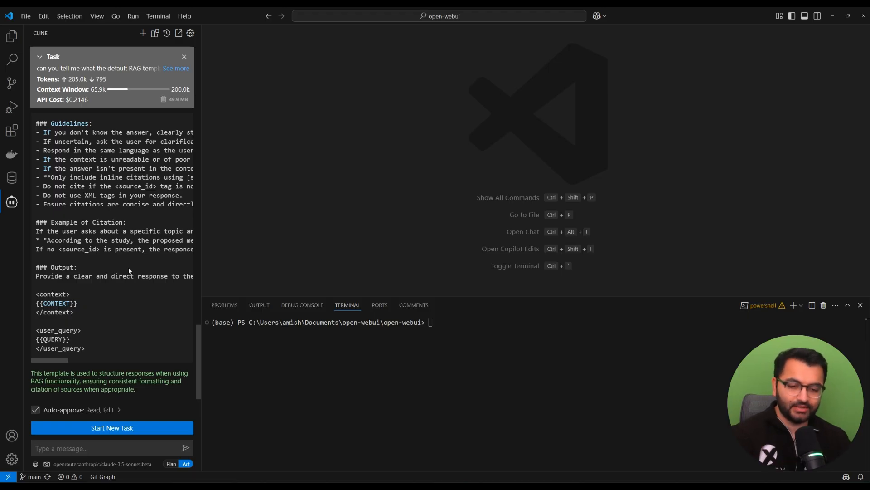
mouse_move(134, 266)
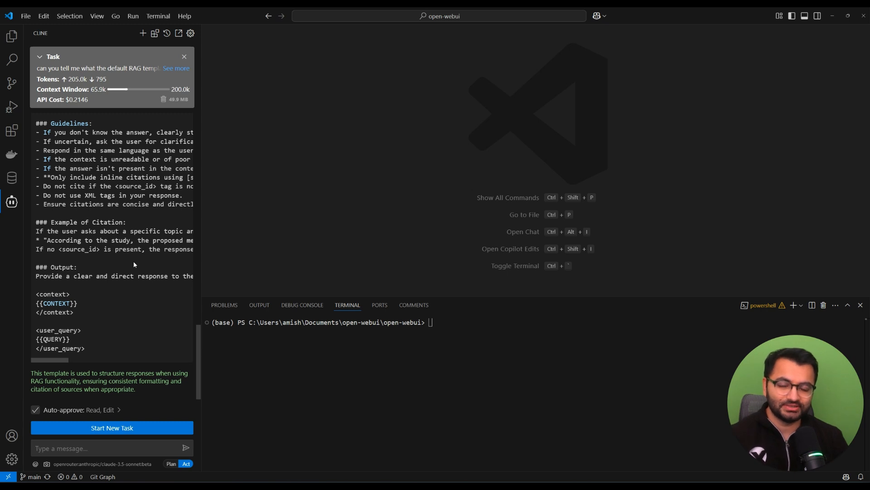
mouse_move(597, 33)
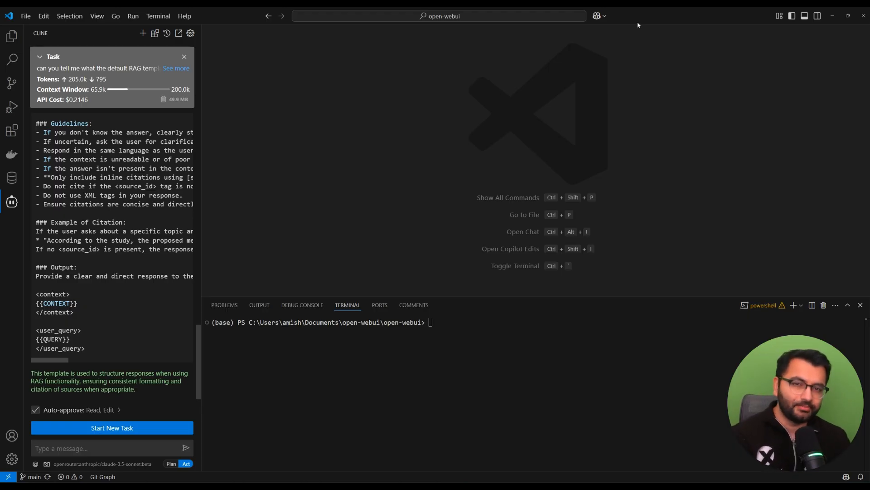
mouse_move(486, 82)
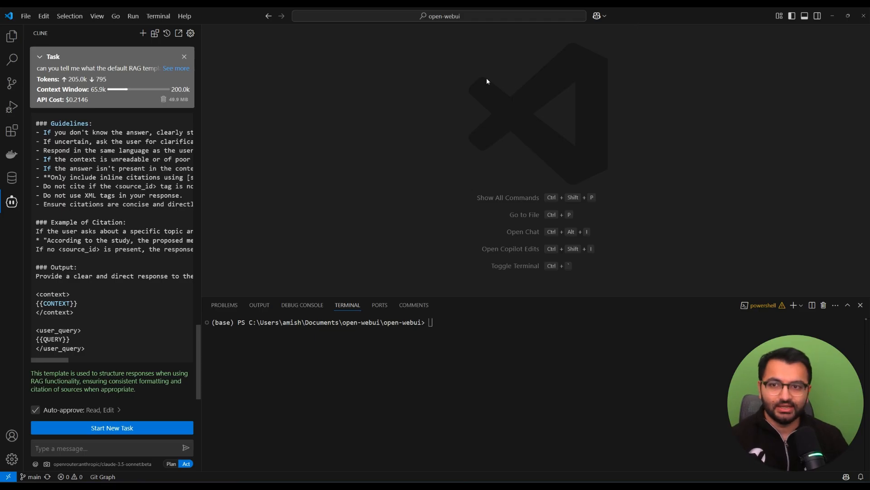